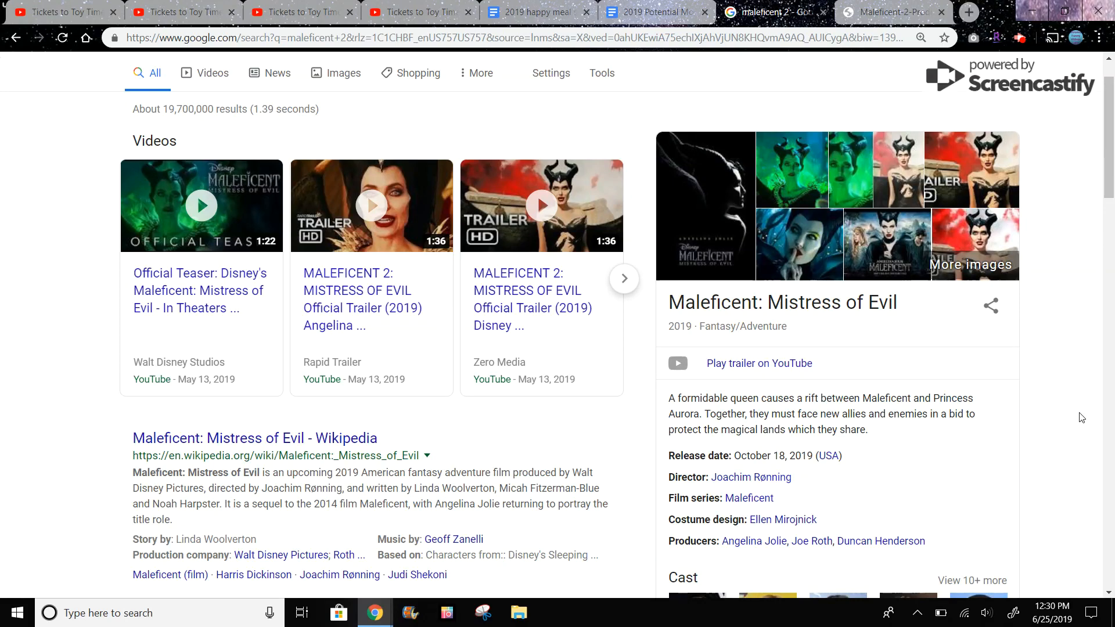
mouse_move(759, 363)
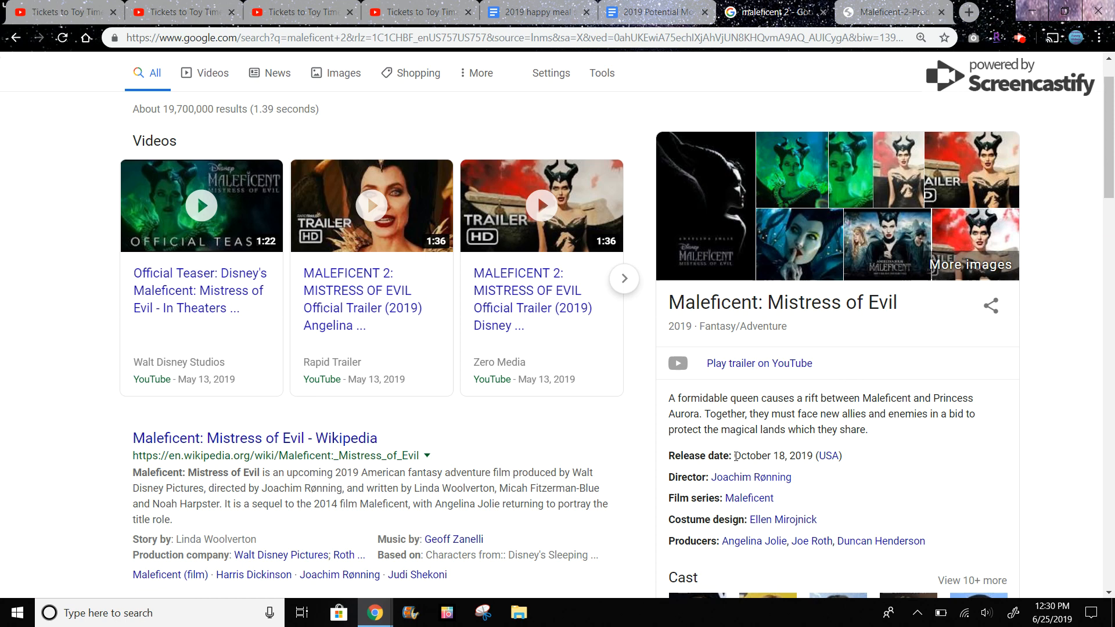
mouse_move(737, 447)
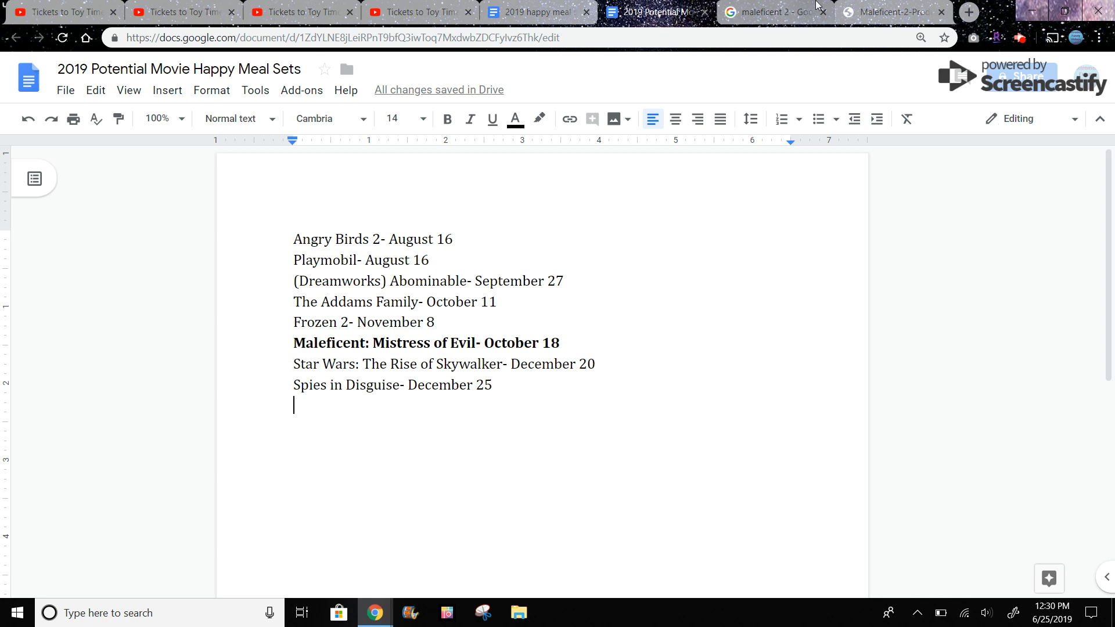
Step: Review the Maleficent 2 search results and image tabs, then return to the channel search
left_click(767, 12)
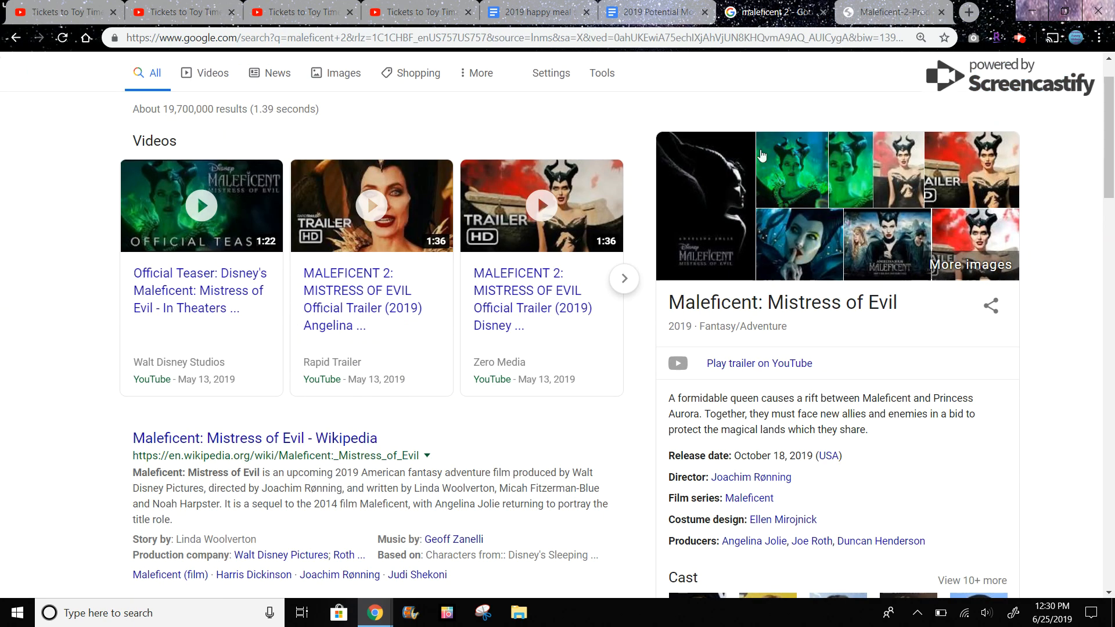
mouse_move(928, 335)
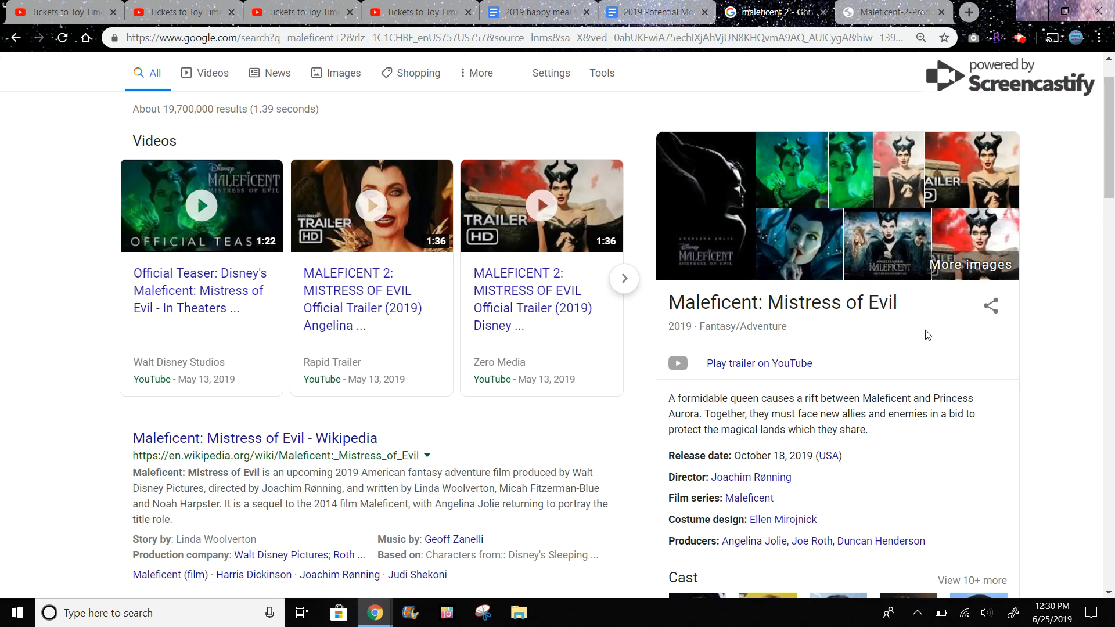
mouse_move(957, 332)
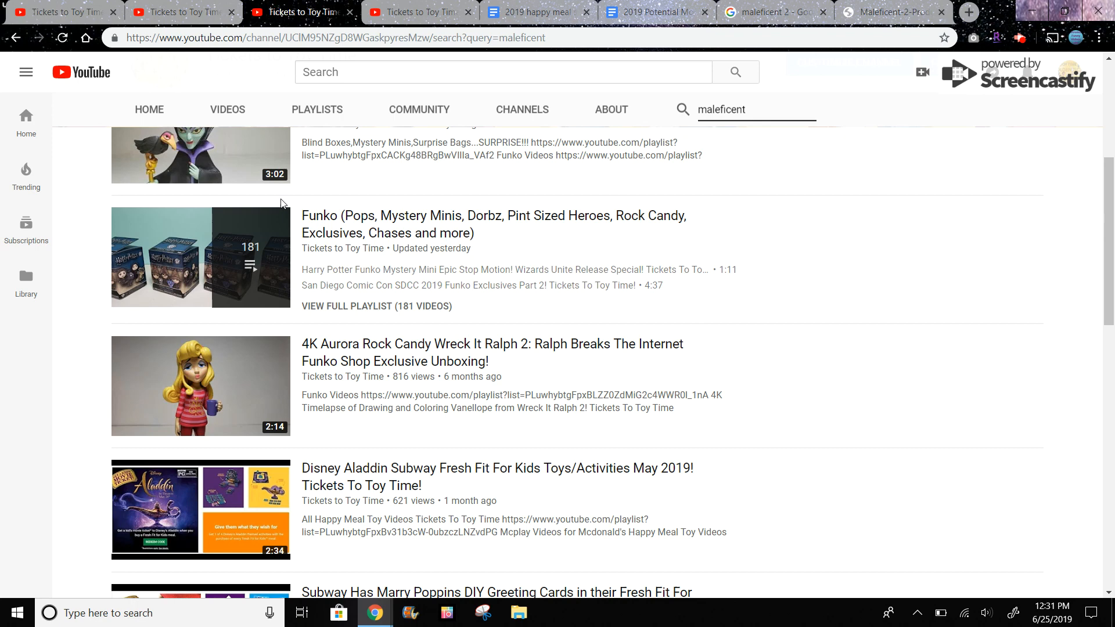
scroll("down", 3)
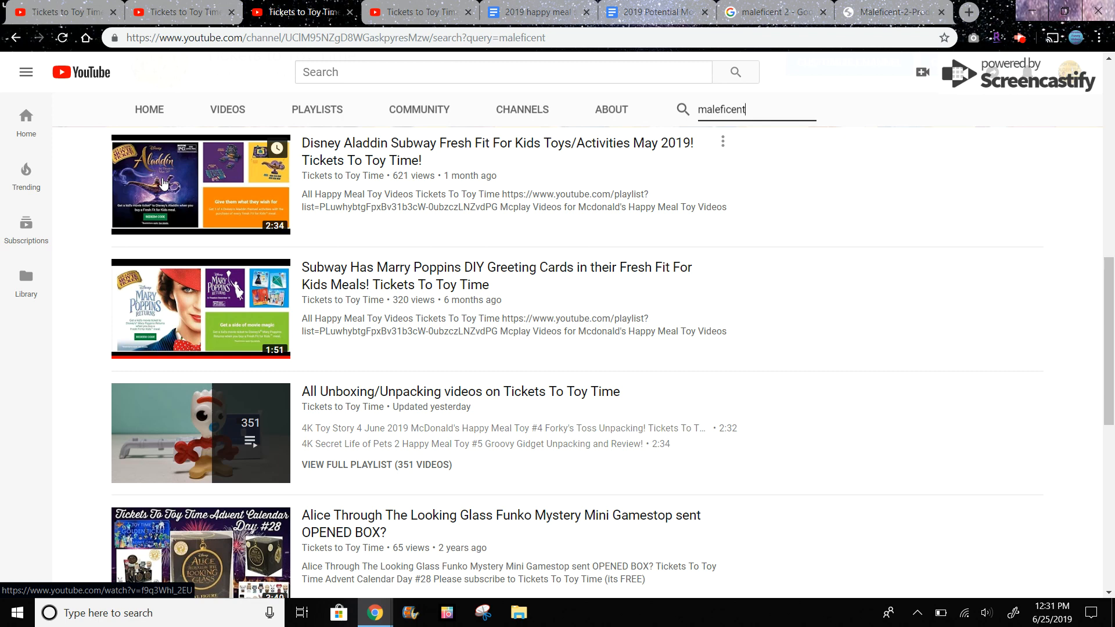
scroll("down", 3)
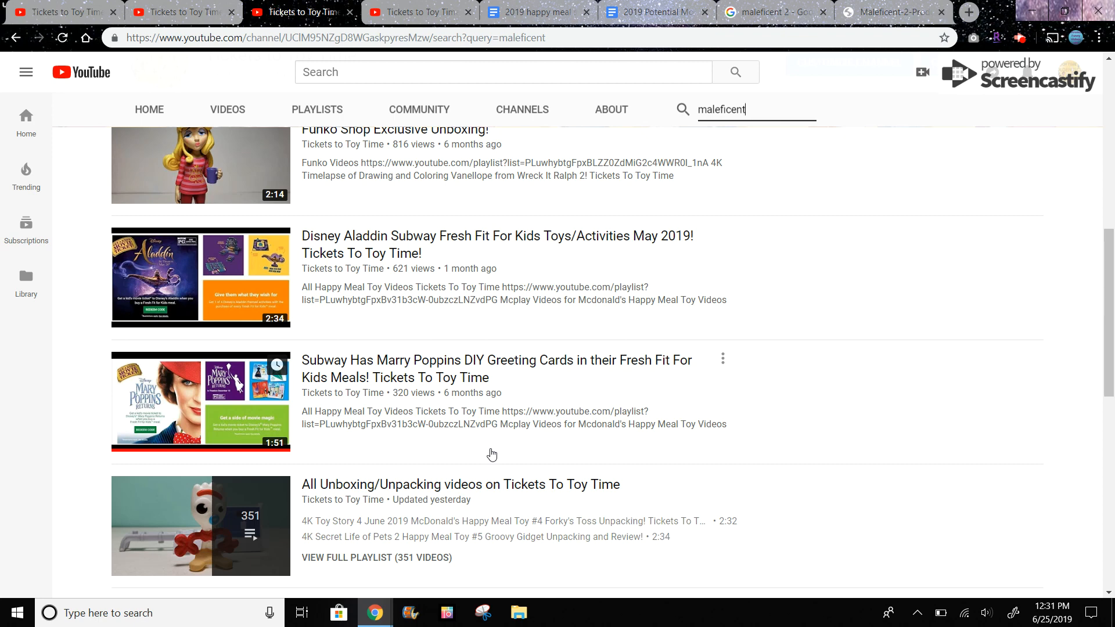
left_click(761, 12)
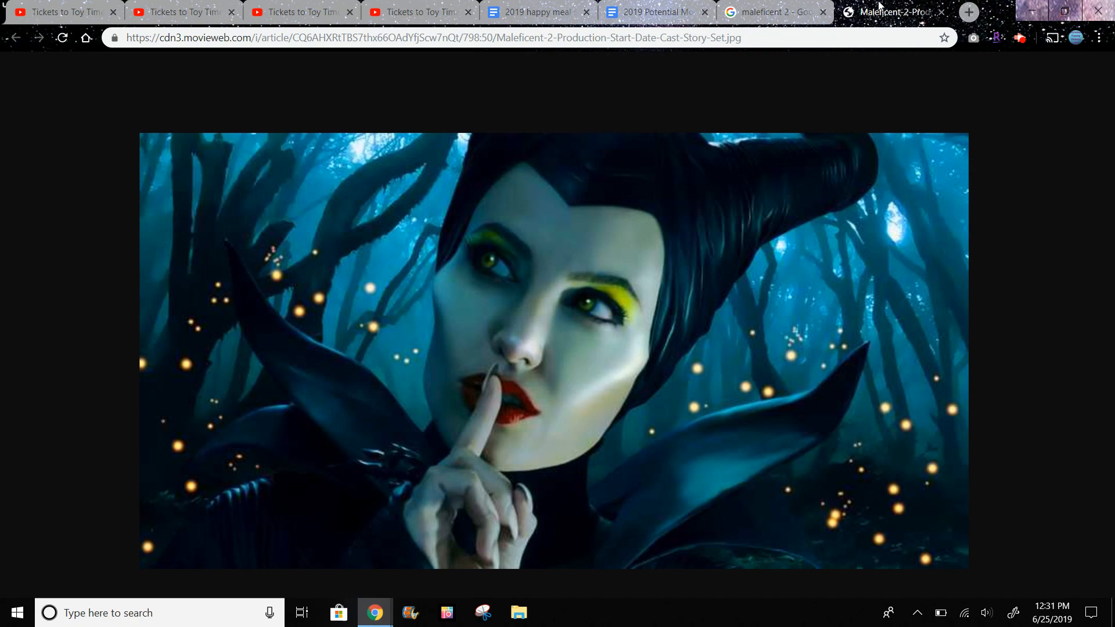
left_click(418, 12)
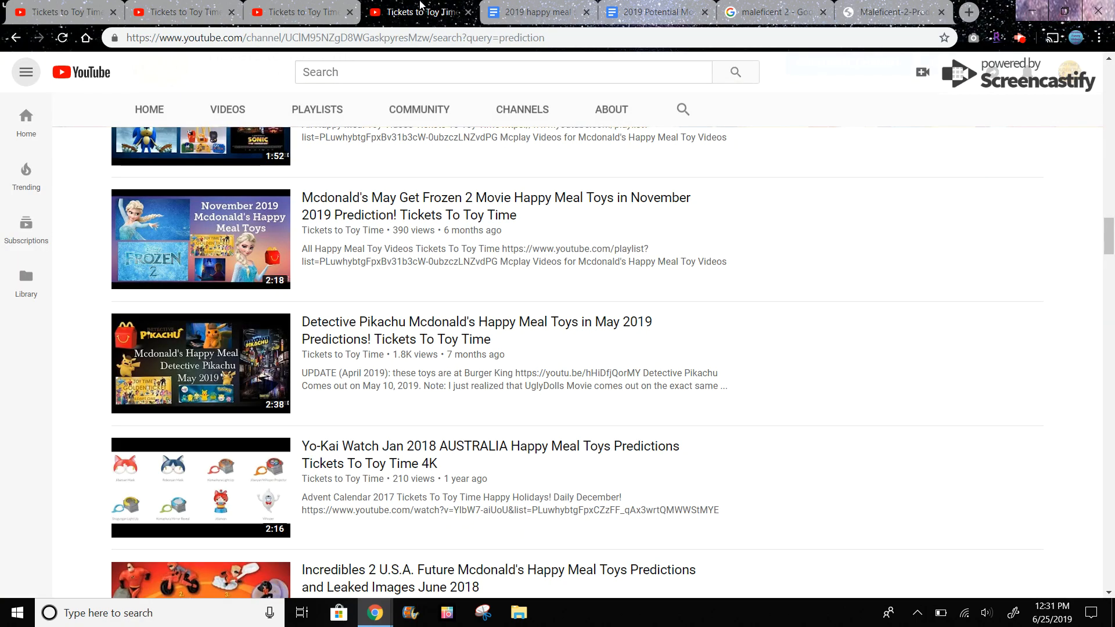
Step: Search the channel for 'maleficent', then 'subway', and scroll through the Subway videos
type("maleficent")
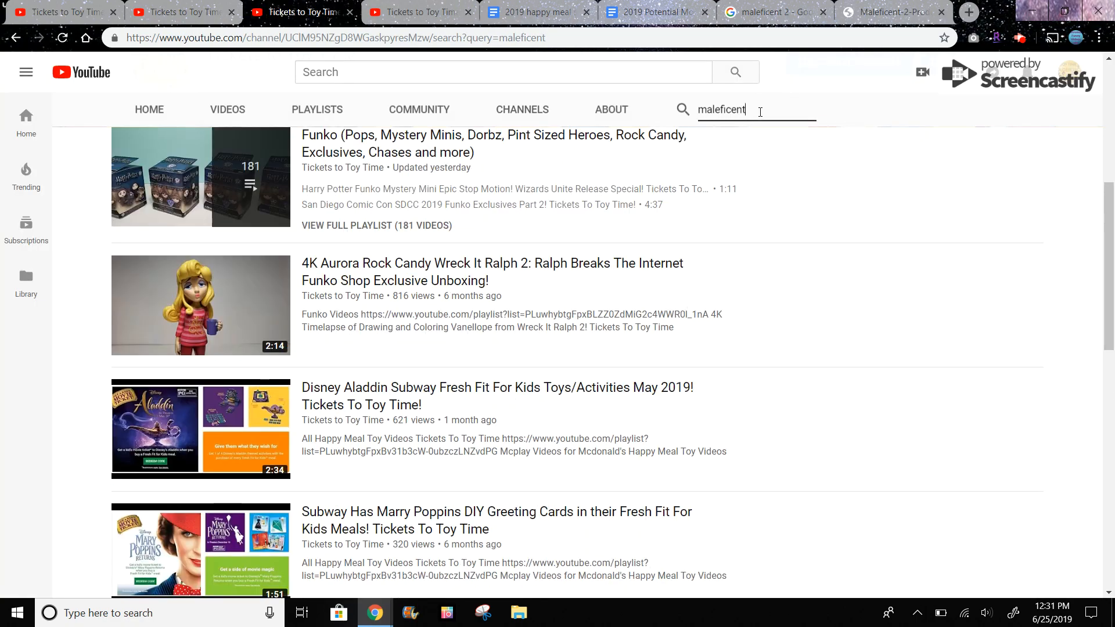
type("subway")
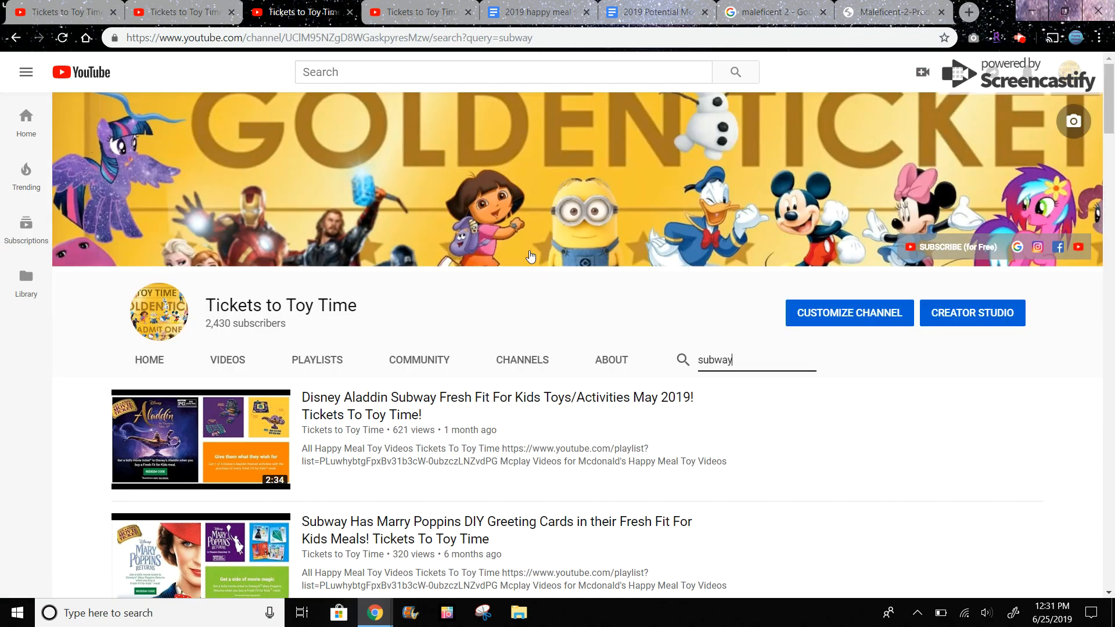
scroll("down", 3)
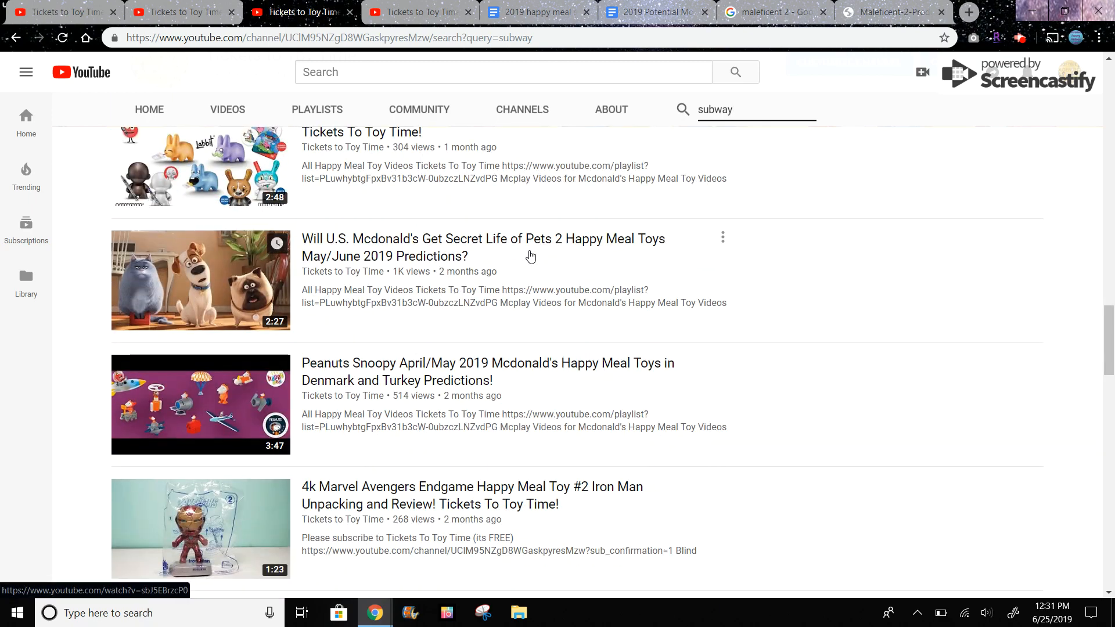
scroll("down", 3)
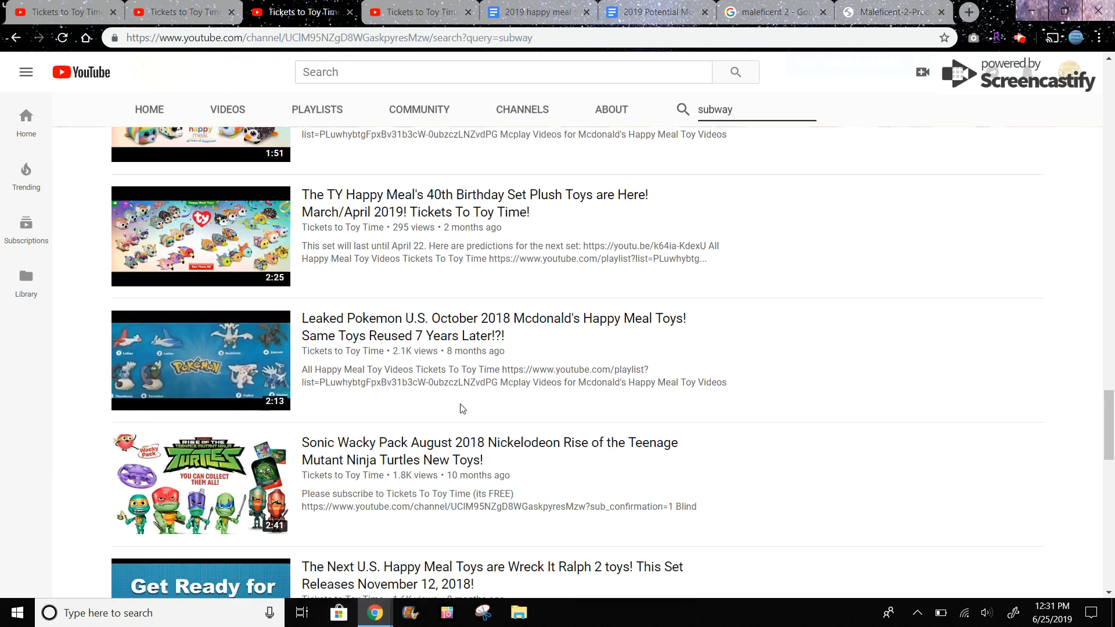
scroll("down", 3)
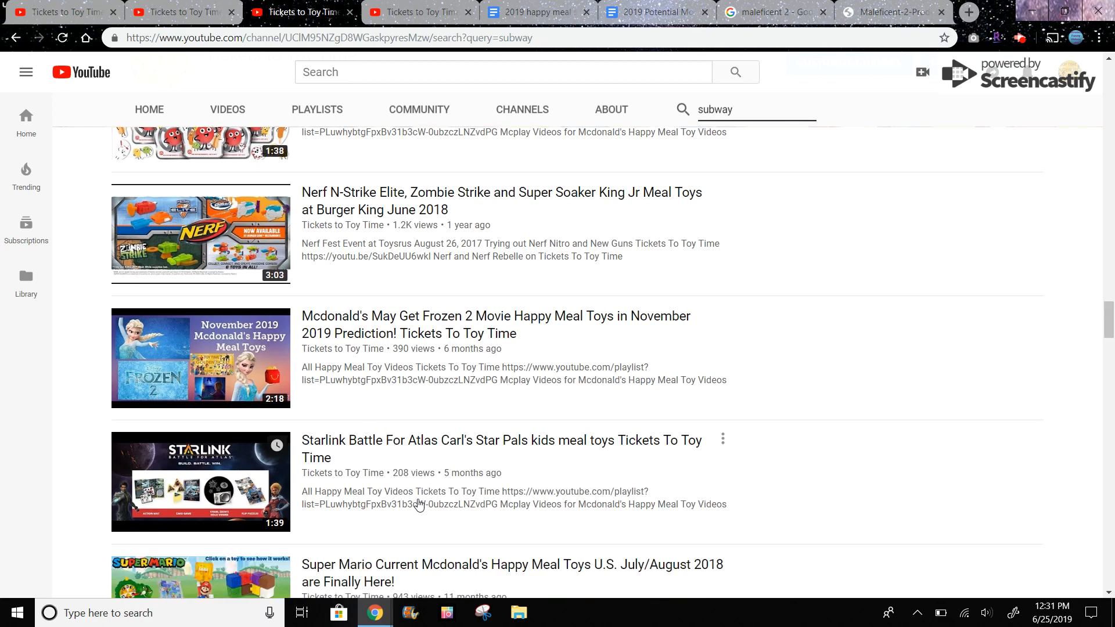
scroll("down", 3)
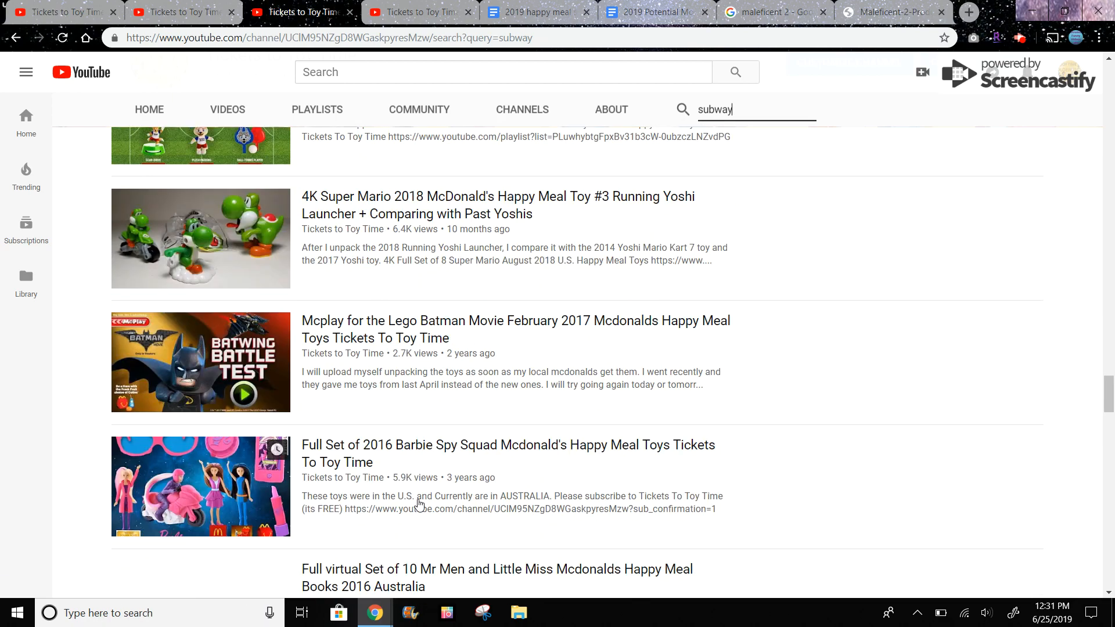
scroll("down", 3)
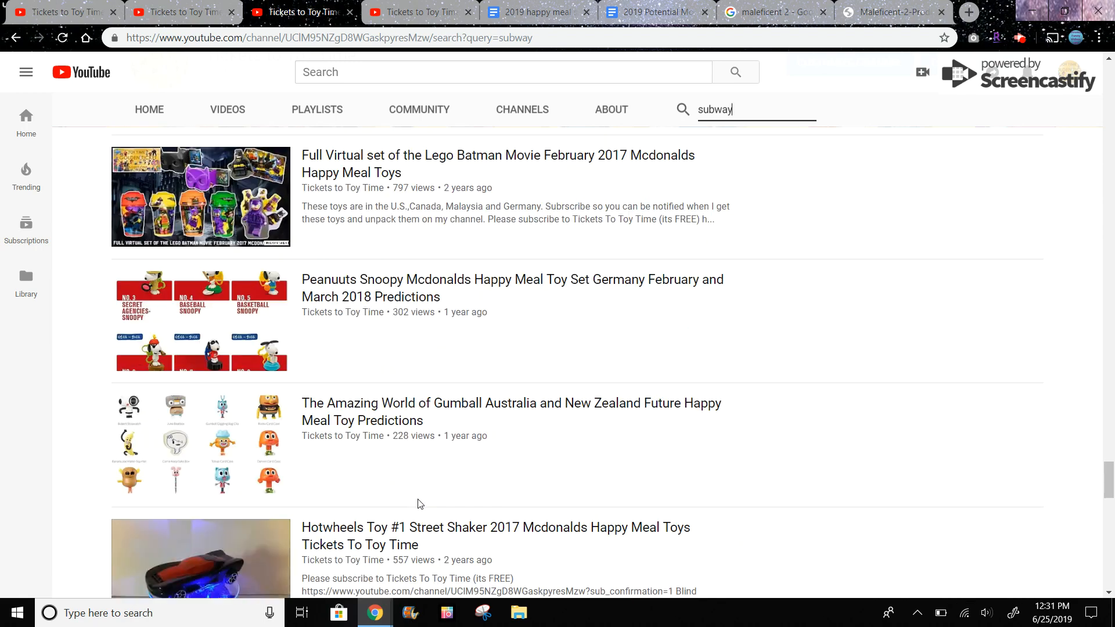
Step: Pass the Maleficent 2 results, then scroll the 2019 happy meal sets document's titles and links
left_click(768, 13)
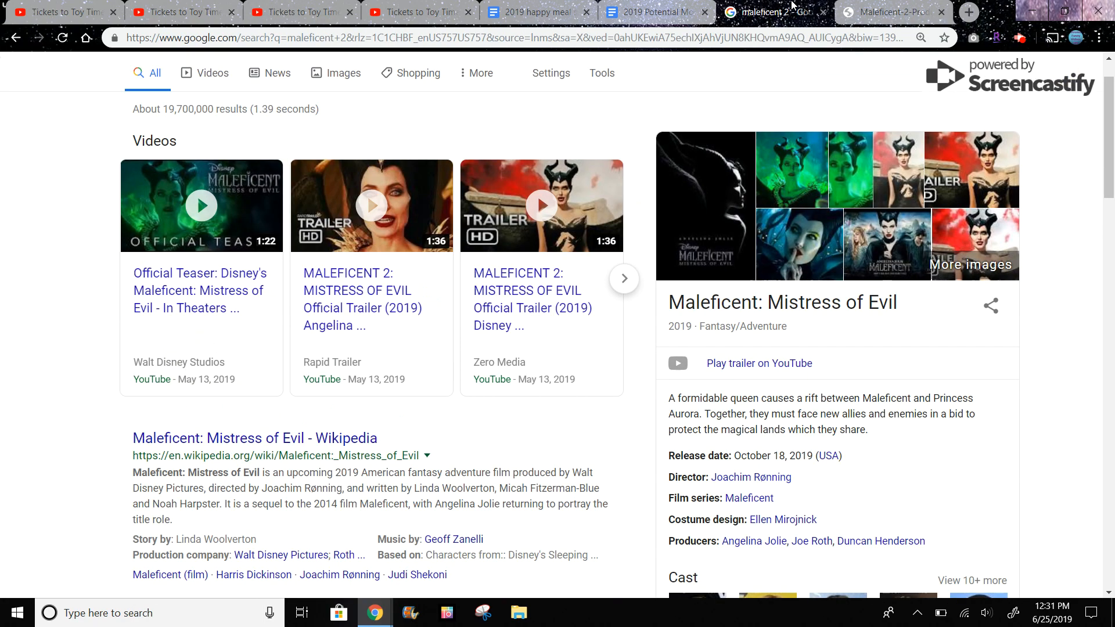
left_click(530, 12)
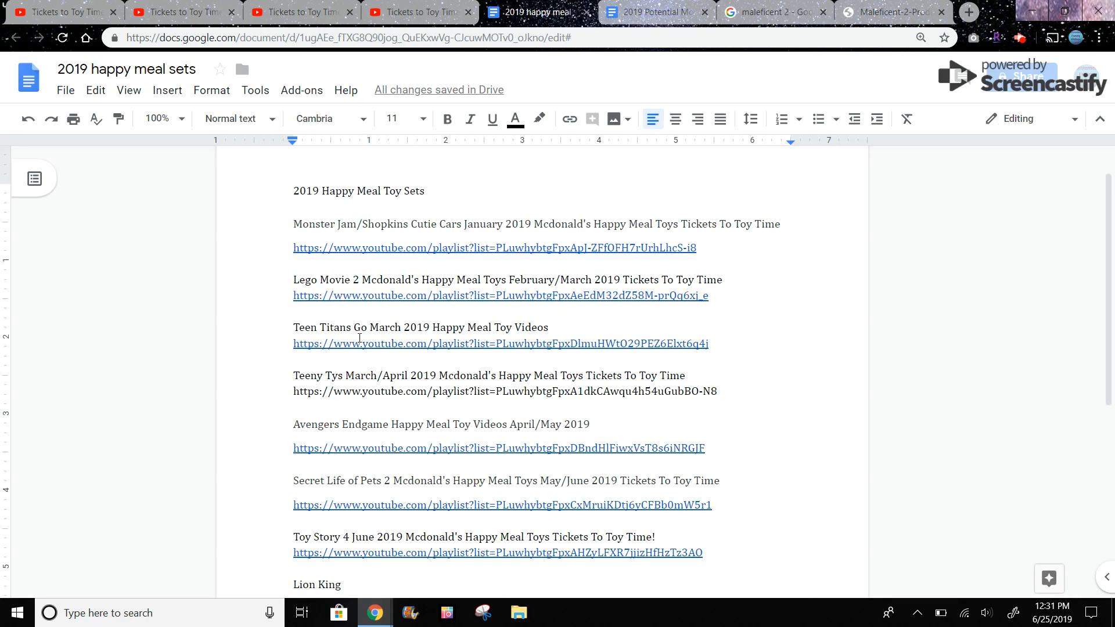
scroll("down", 3)
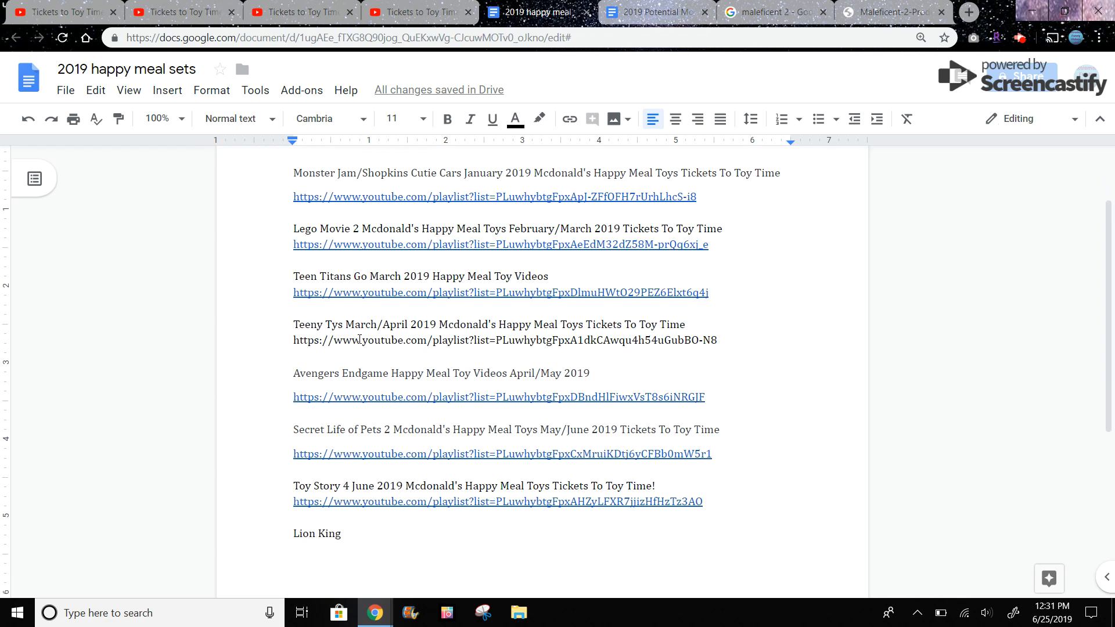
scroll("down", 3)
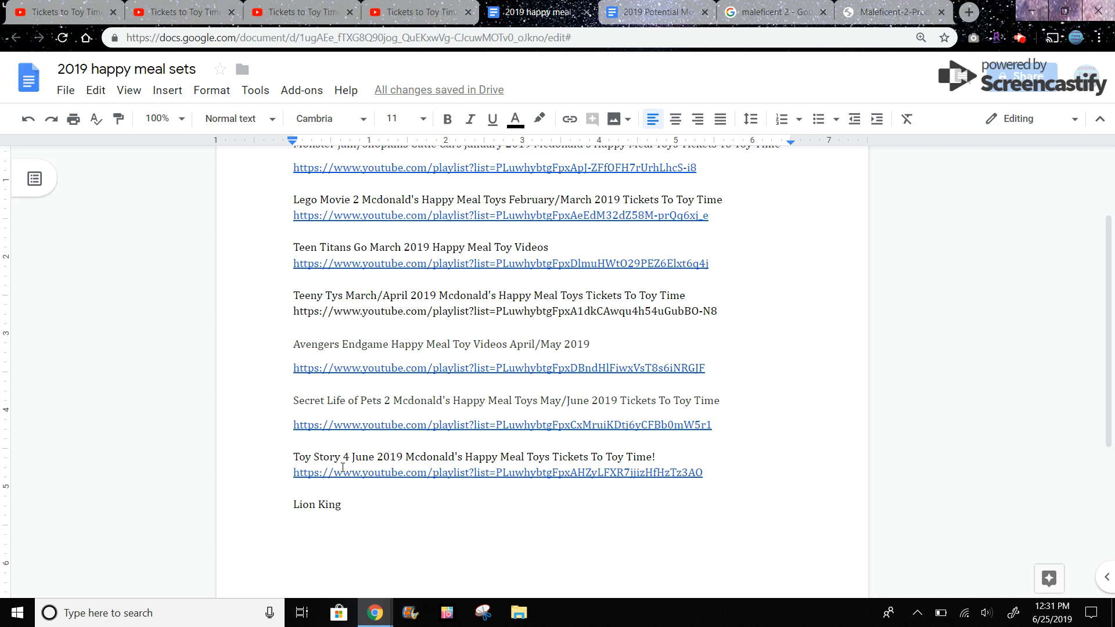
left_click(655, 12)
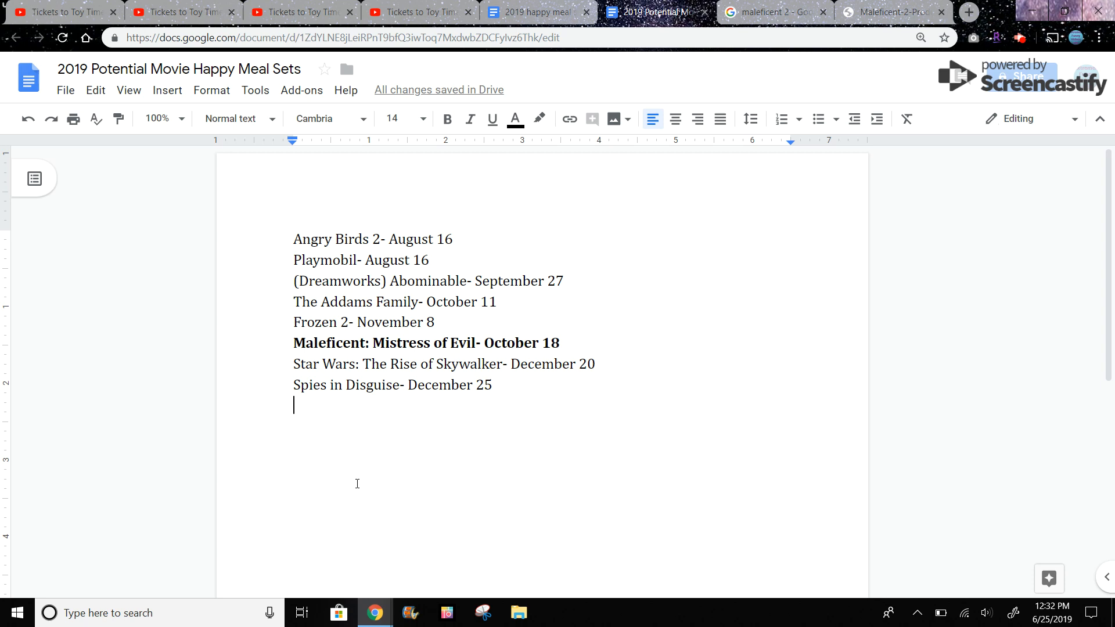
mouse_move(686, 319)
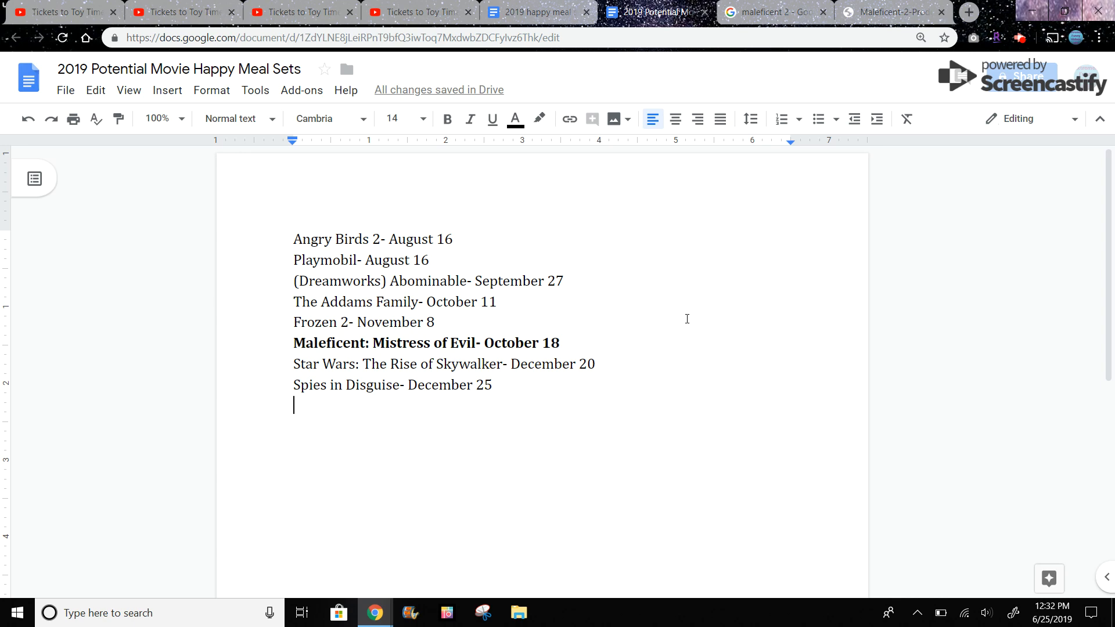
Step: Switch to the Tickets to Toy Time channel's YouTube tab with its playlists
left_click(419, 12)
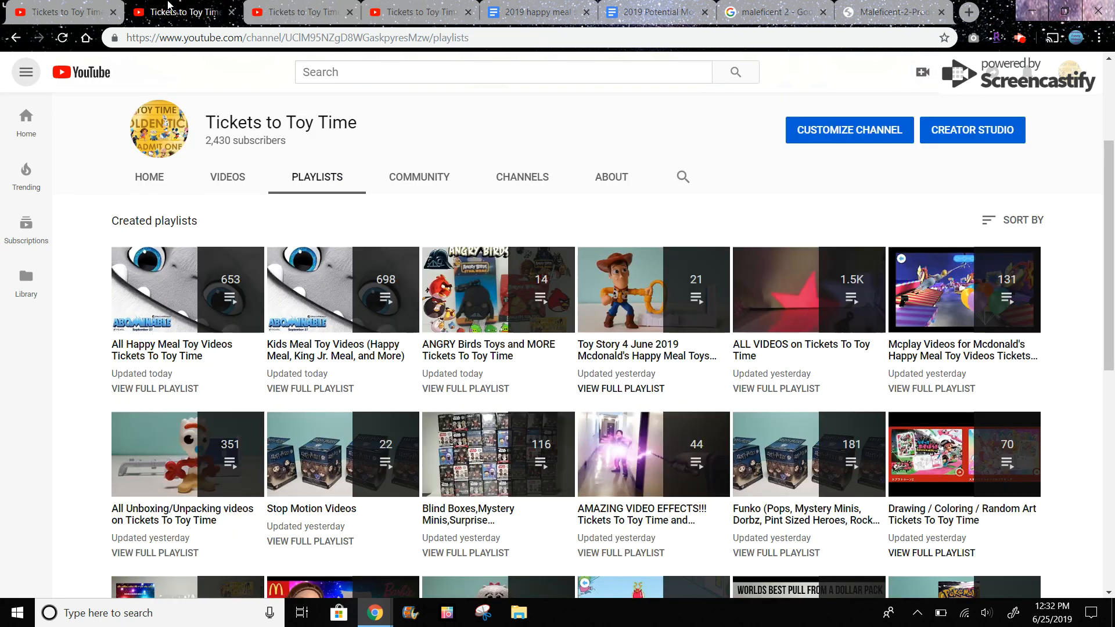
mouse_move(269, 252)
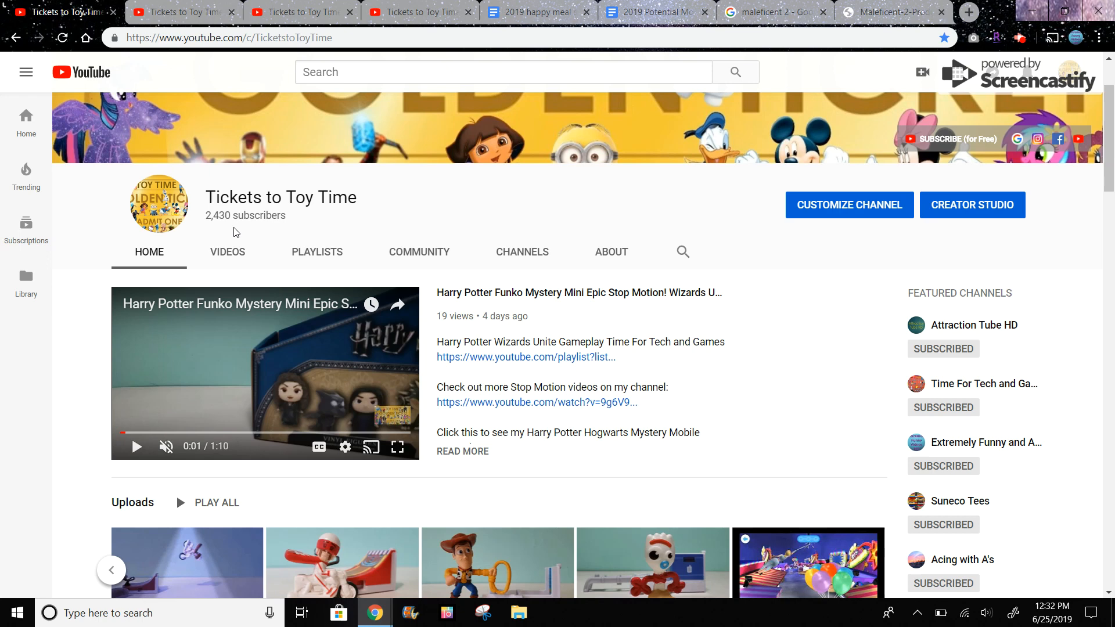
Step: Scroll the channel home page, then view the Maleficent 2 results and full-size image
scroll("down", 3)
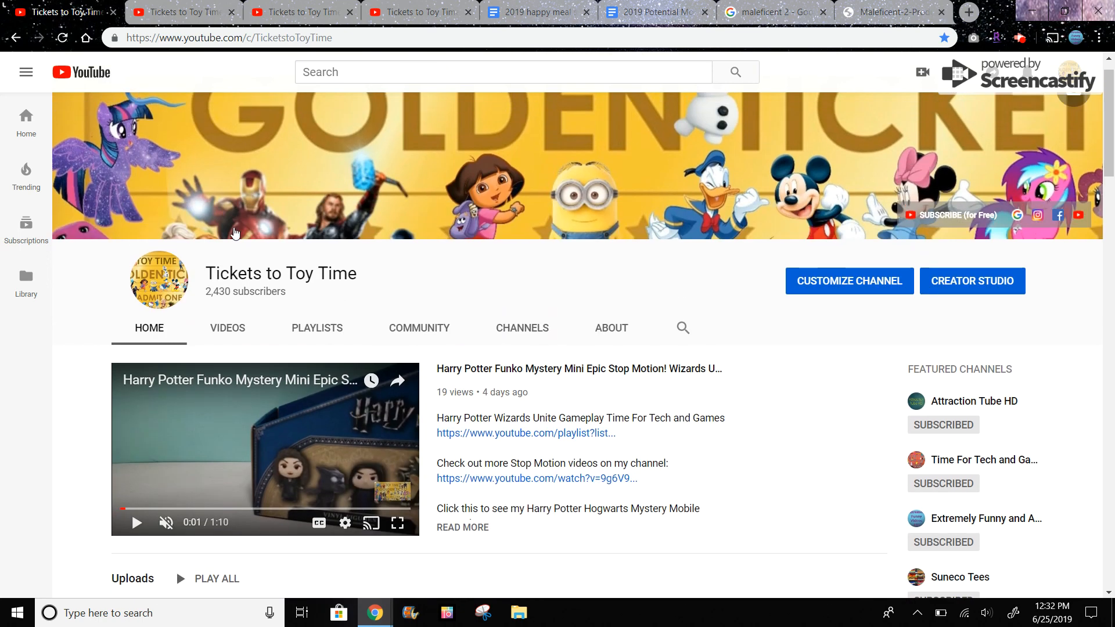
mouse_move(418, 328)
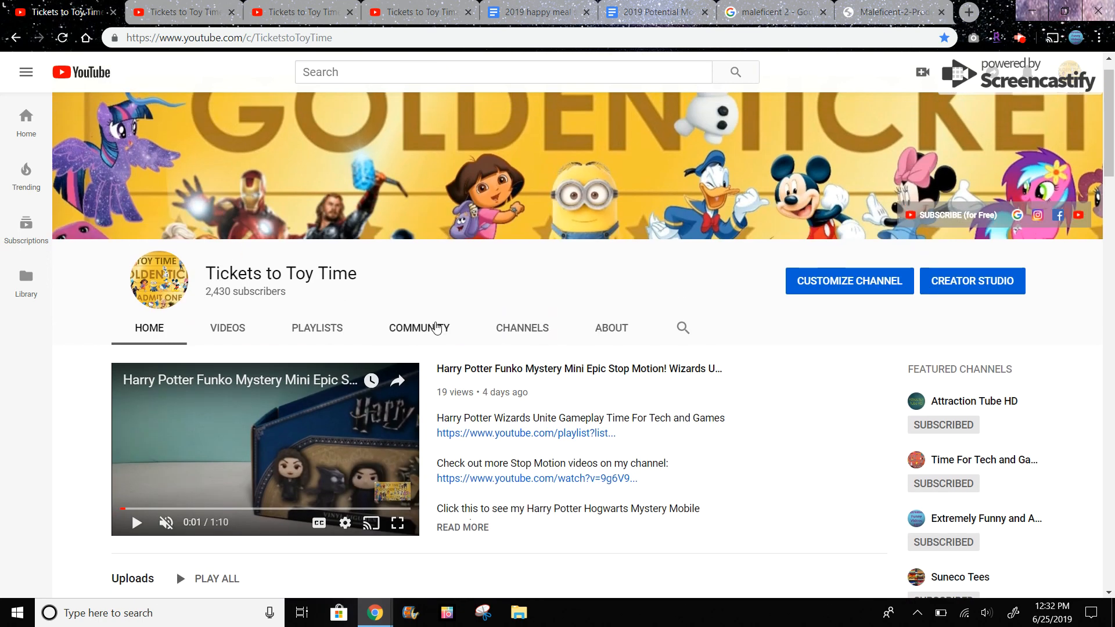
left_click(759, 12)
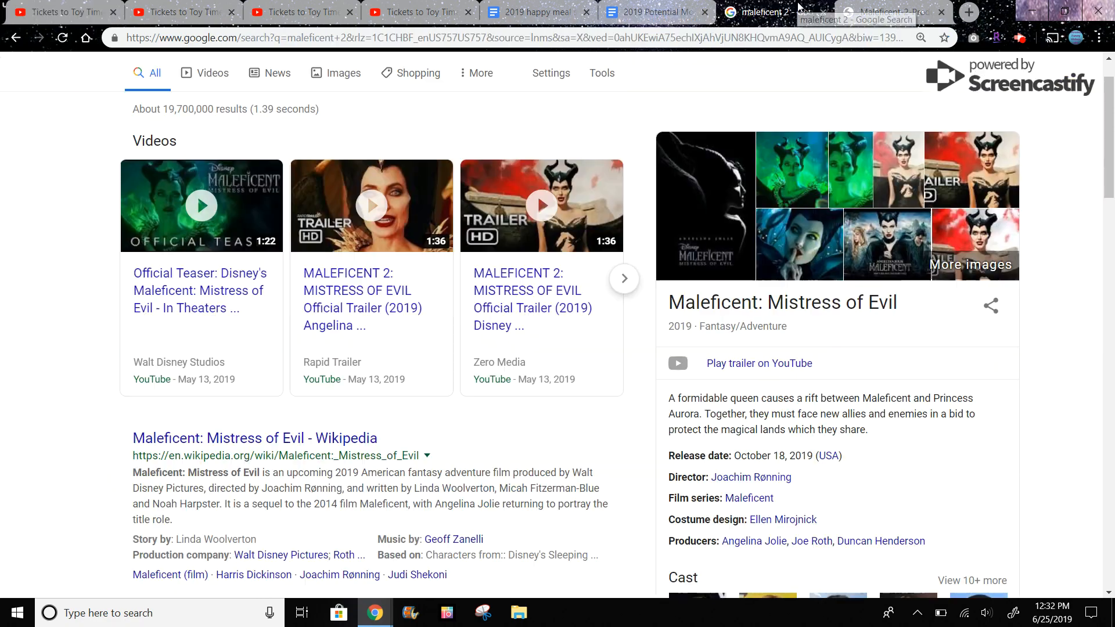
left_click(885, 12)
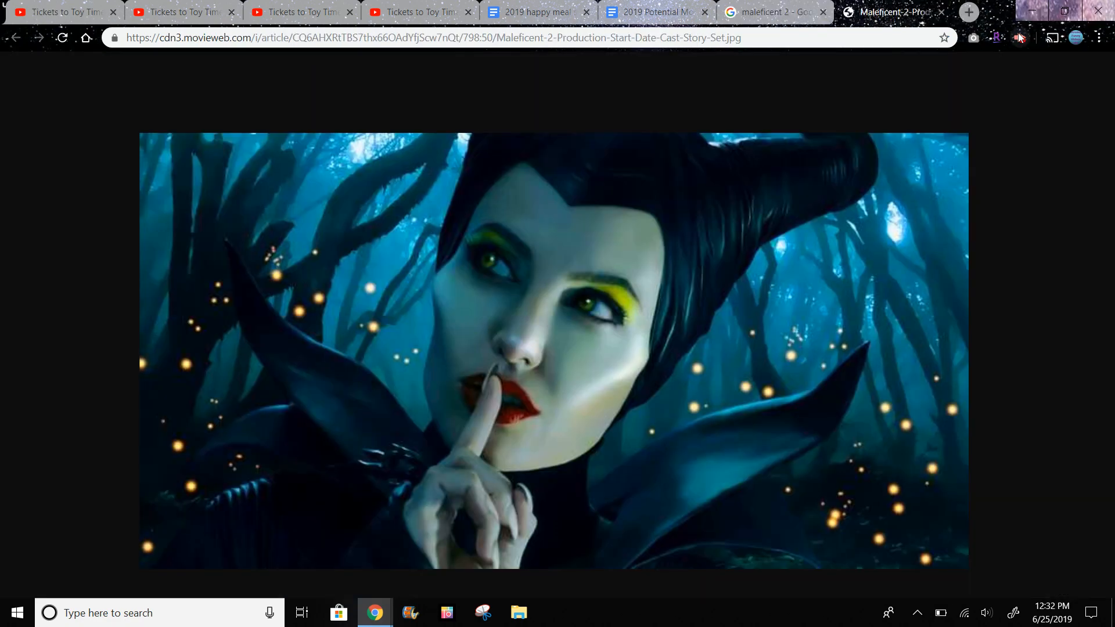